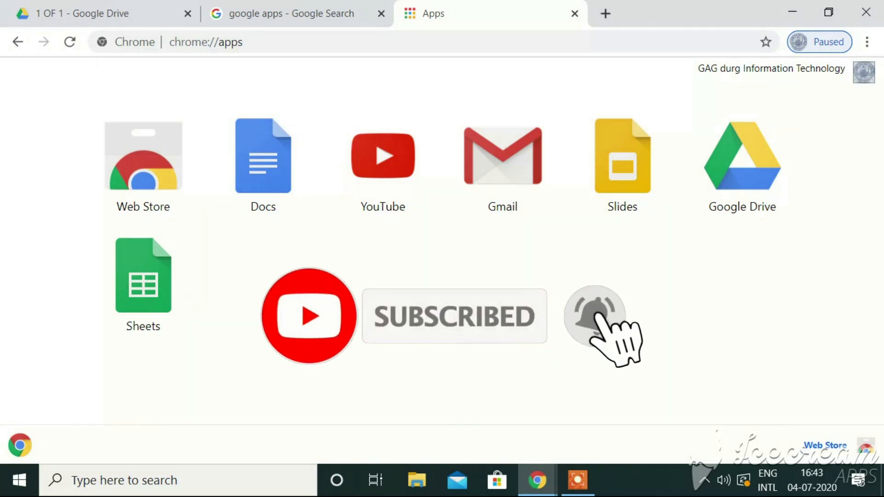
{"action": "mouse_move", "coordinate": [594, 316]}
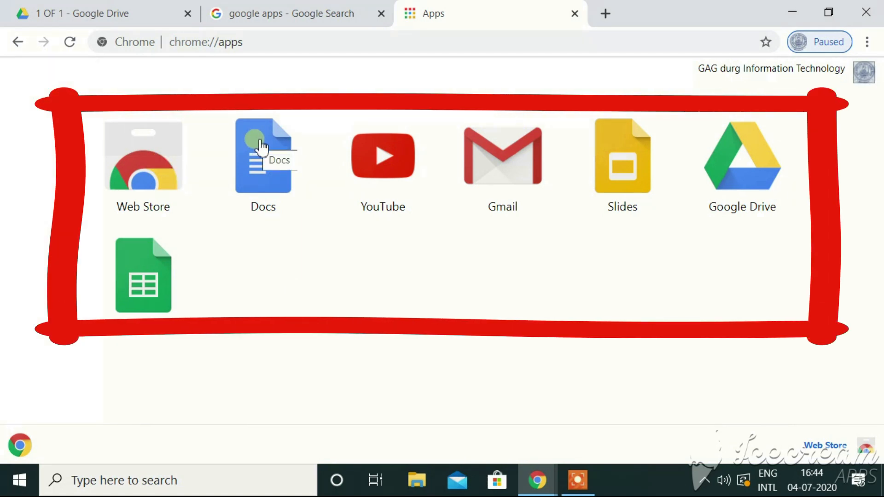
{"action": "mouse_move", "coordinate": [454, 186]}
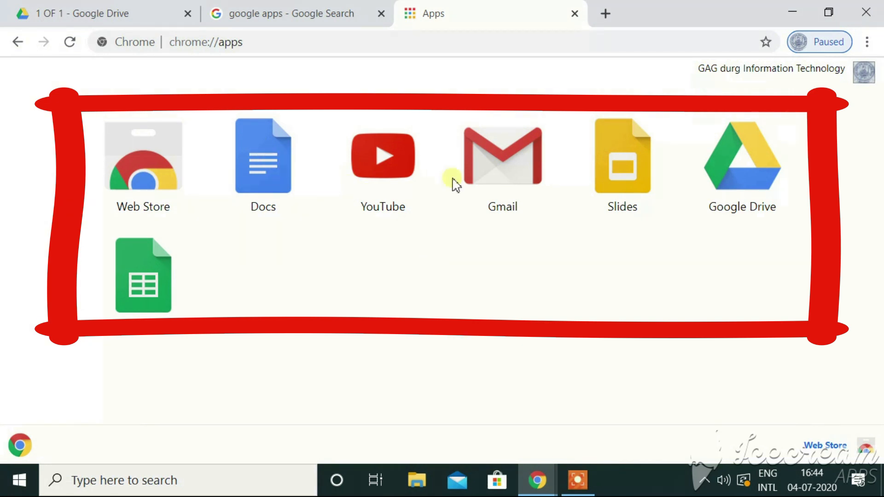
{"action": "mouse_move", "coordinate": [615, 404]}
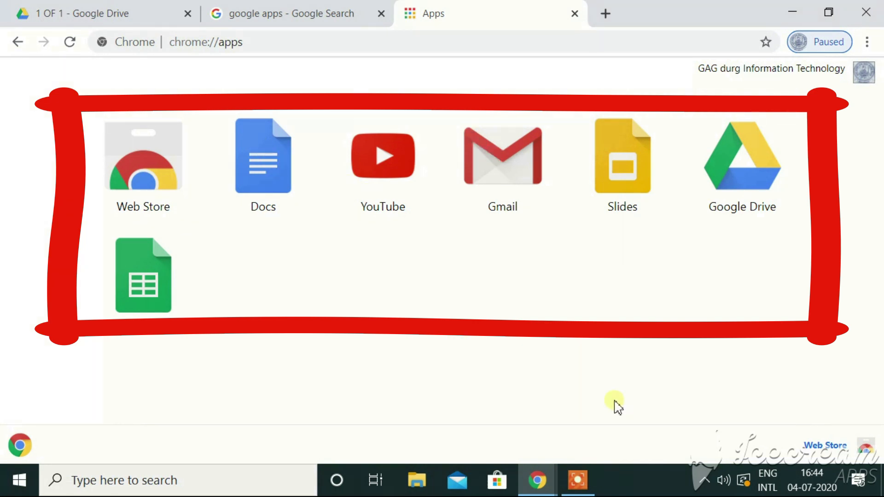
{"action": "mouse_move", "coordinate": [643, 163]}
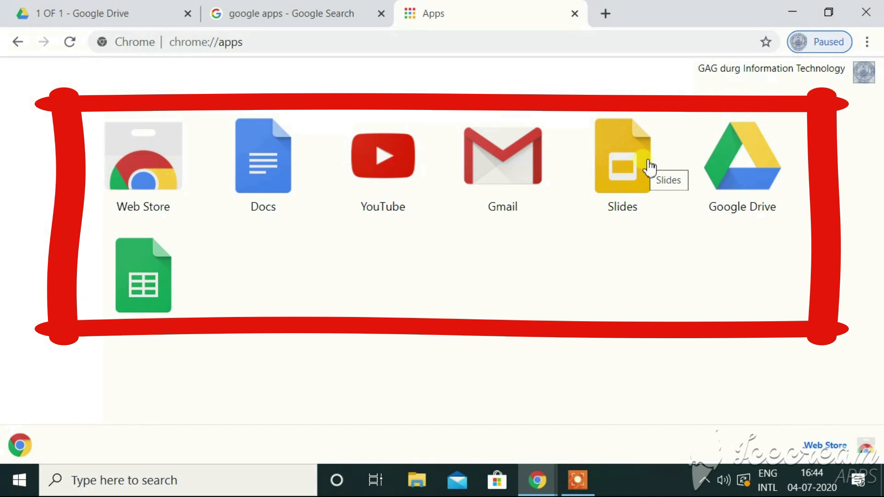
{"action": "mouse_move", "coordinate": [765, 161]}
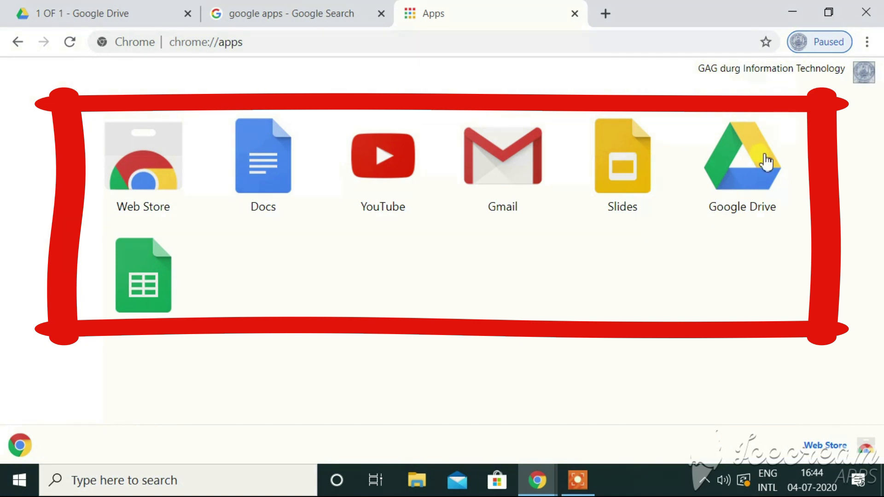
{"action": "mouse_move", "coordinate": [742, 158]}
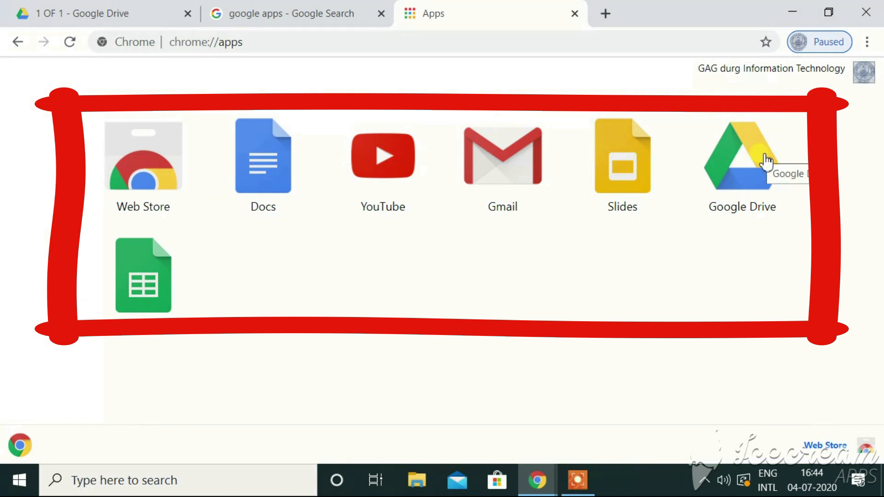
{"action": "mouse_move", "coordinate": [746, 364]}
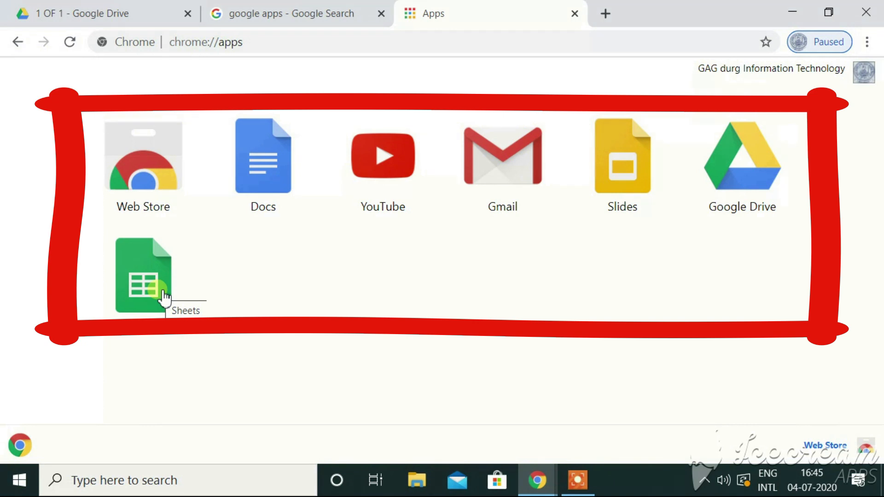
{"action": "mouse_move", "coordinate": [253, 304]}
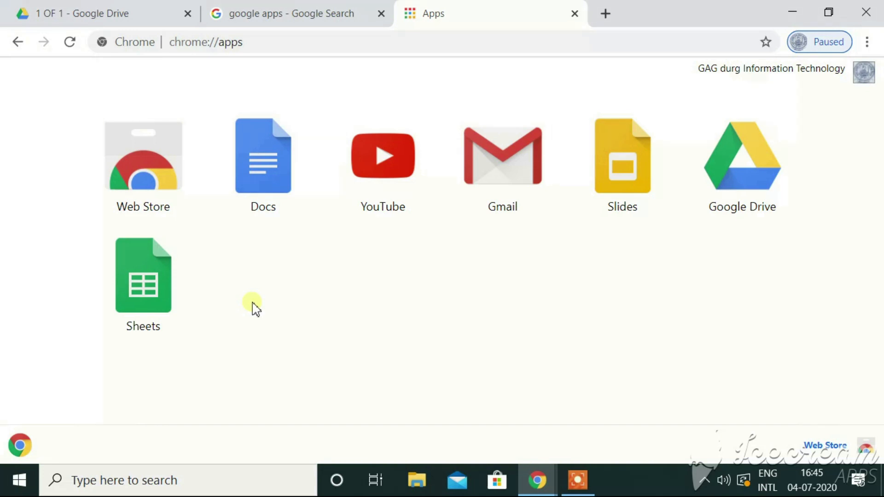
{"action": "mouse_move", "coordinate": [263, 156]}
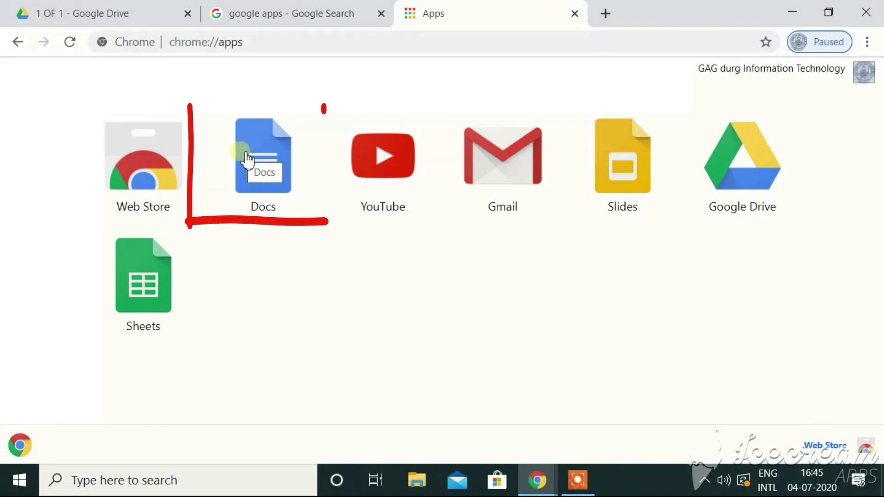
Open the Docs app and create a Blank untitled document
{"action": "left_click", "coordinate": [263, 155]}
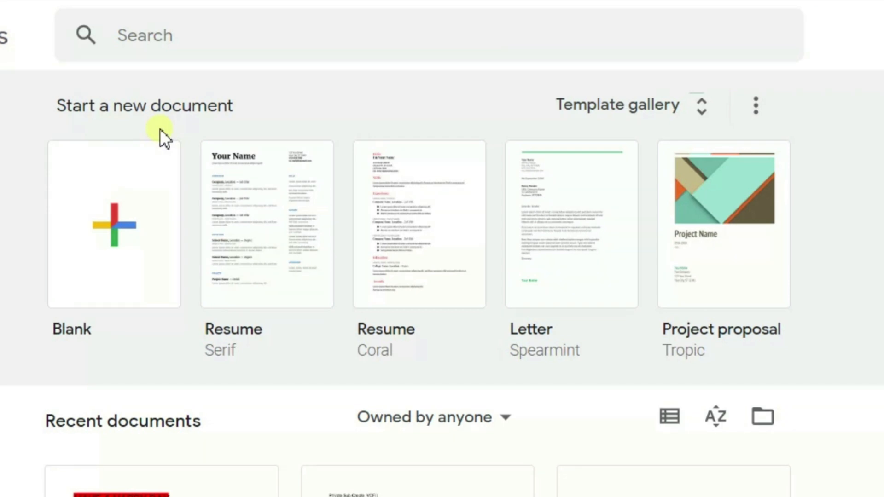
{"action": "mouse_move", "coordinate": [130, 225]}
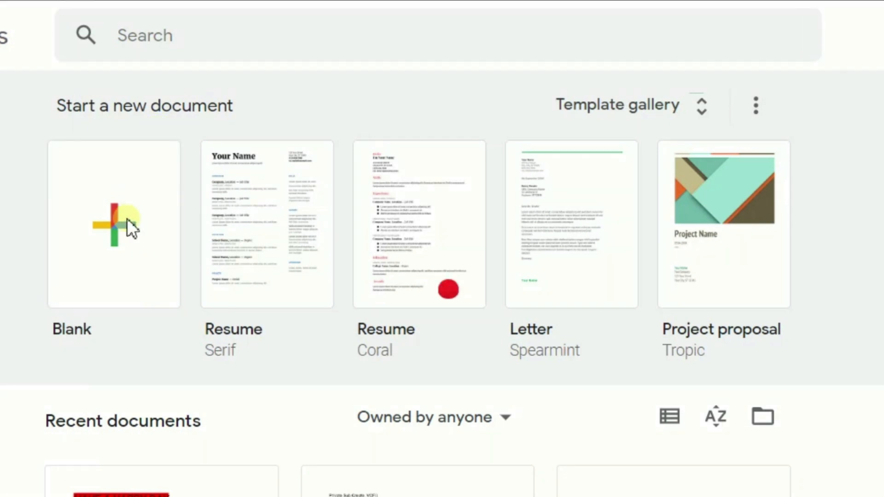
{"action": "left_click", "coordinate": [114, 224]}
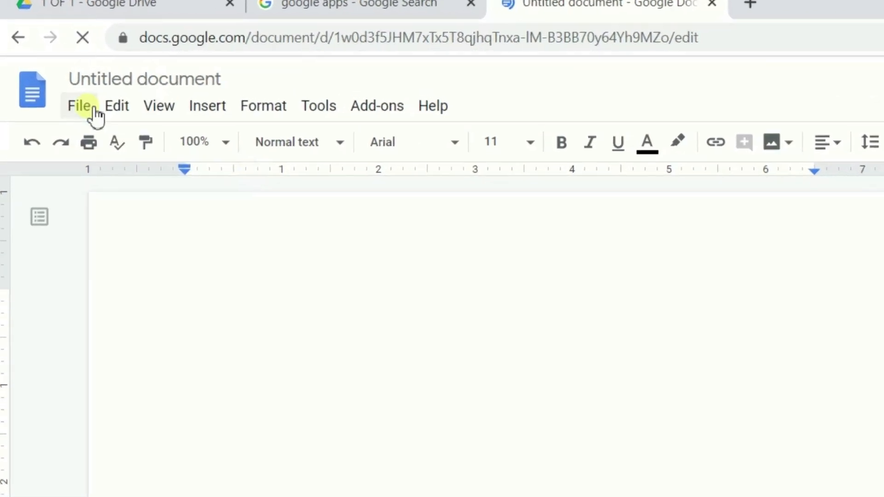
{"action": "left_click", "coordinate": [117, 106]}
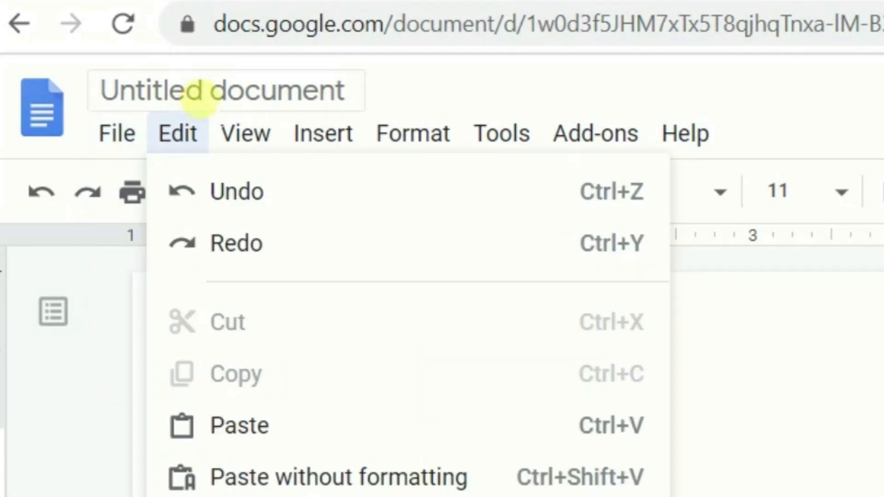
{"action": "left_click", "coordinate": [323, 134]}
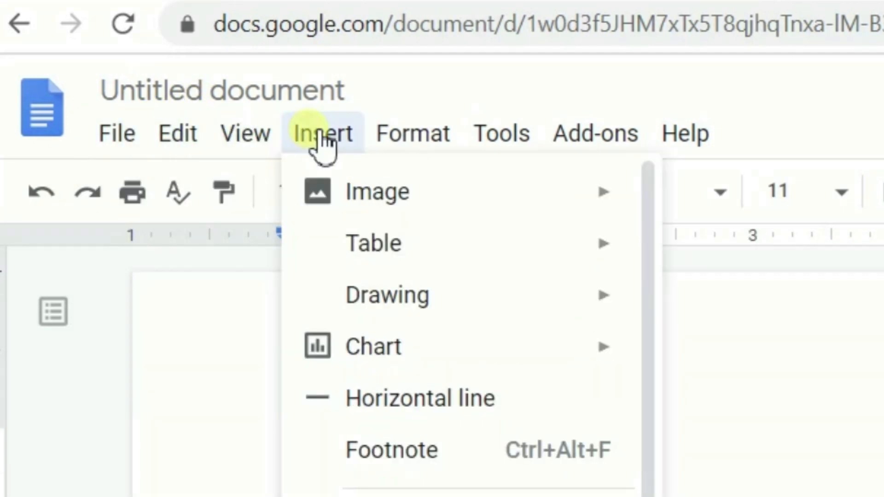
{"action": "left_click", "coordinate": [501, 134]}
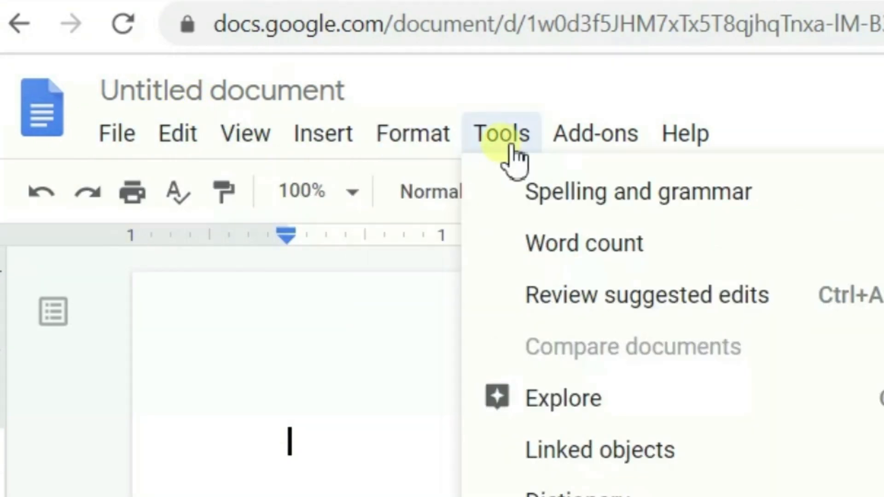
{"action": "left_click", "coordinate": [781, 102]}
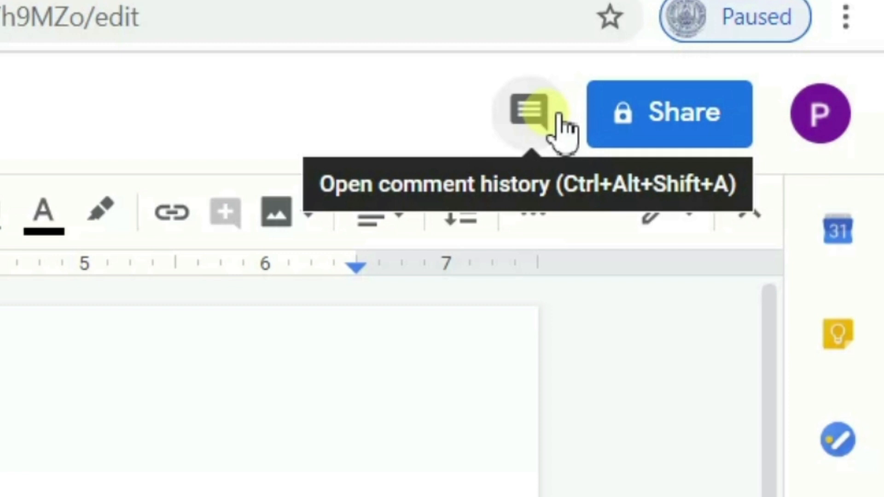
{"action": "mouse_move", "coordinate": [676, 119]}
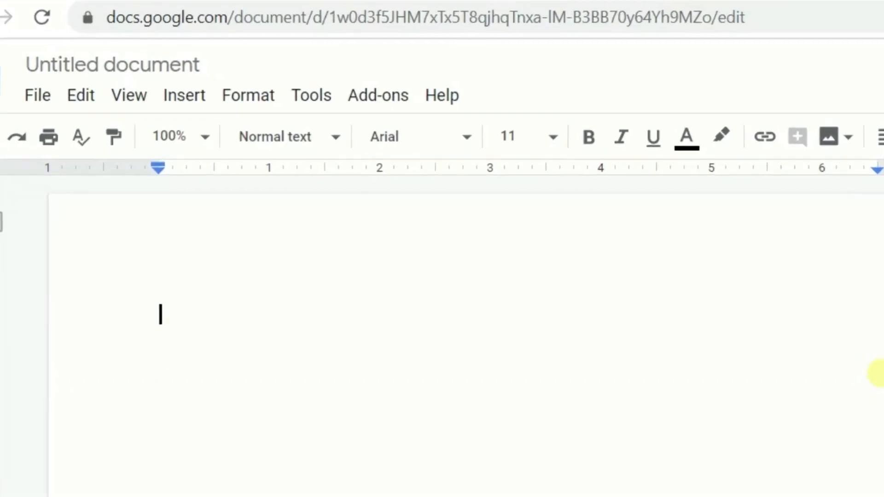
Type 'HAVE A GOOD DAY!' and apply the Title paragraph style
{"action": "type", "text": "HAVE A GOOD DAY"}
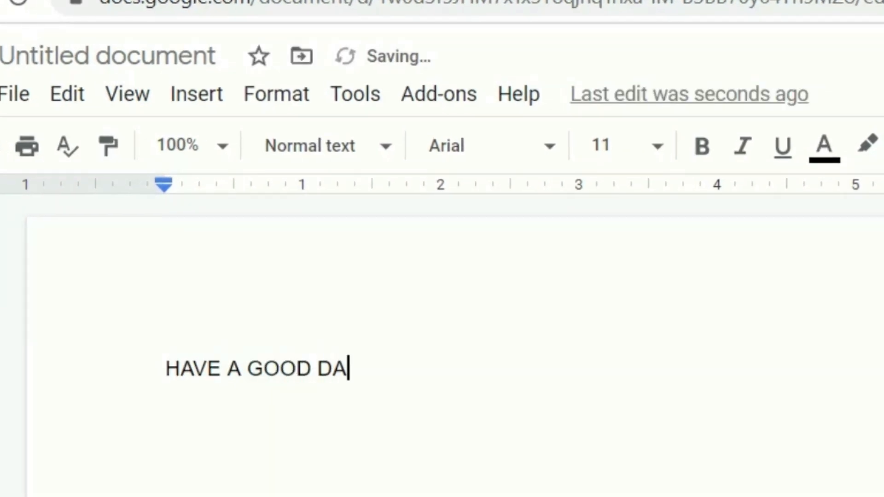
{"action": "type", "text": "Y!"}
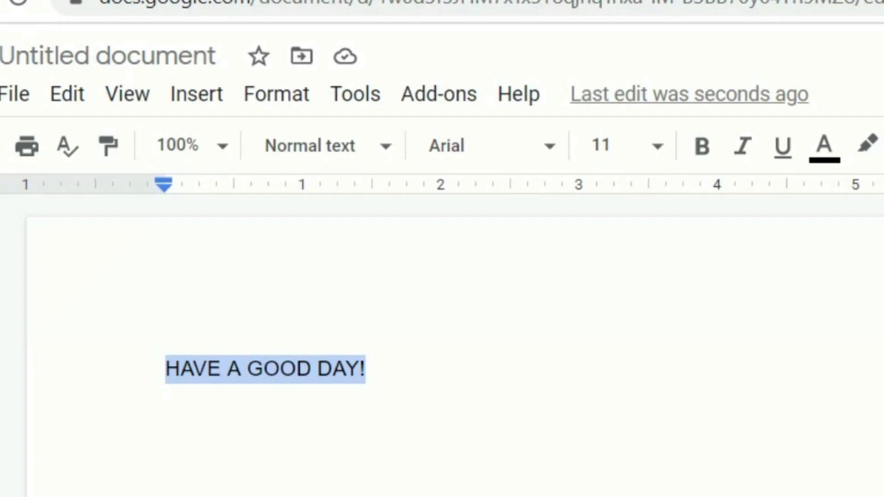
{"action": "mouse_move", "coordinate": [548, 189]}
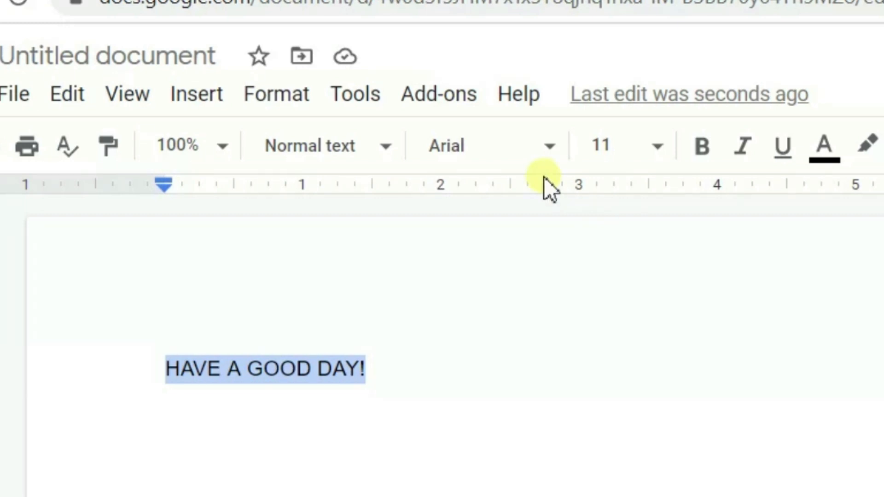
{"action": "left_click", "coordinate": [310, 145]}
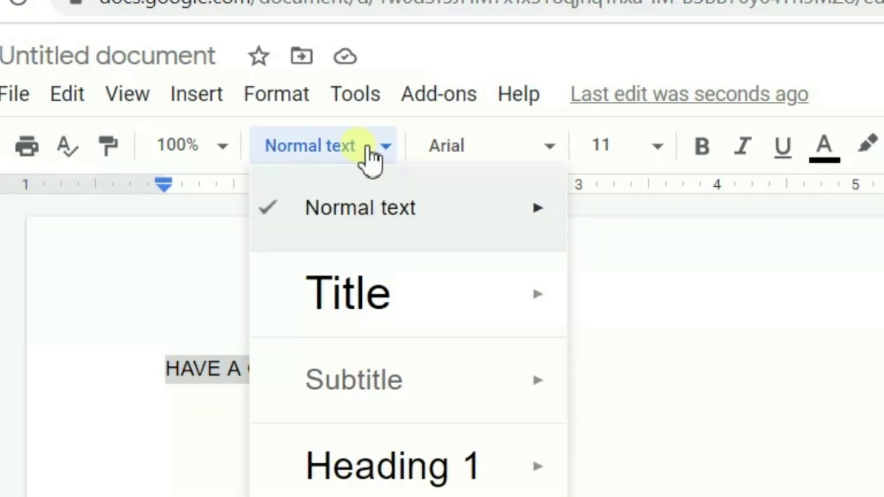
{"action": "left_click", "coordinate": [349, 293]}
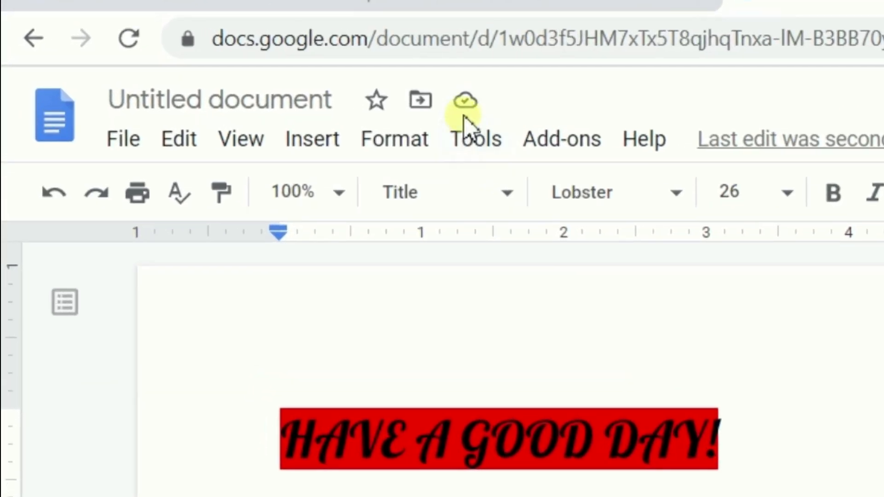
Save the document name as '1ST DOC' via File > Share, then return to Google
{"action": "left_click", "coordinate": [123, 138]}
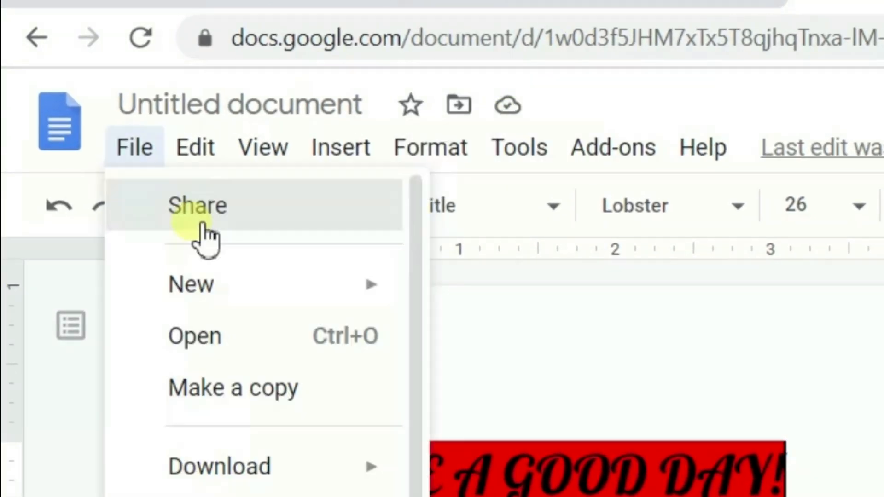
{"action": "left_click", "coordinate": [197, 204]}
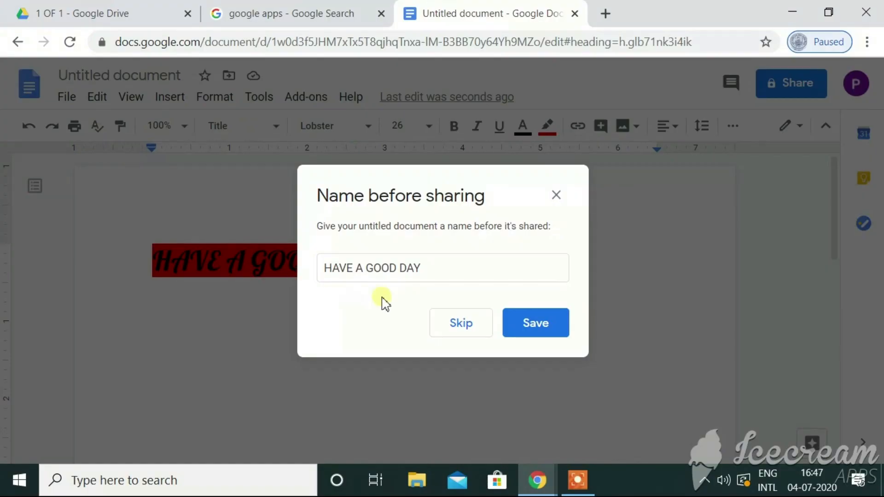
{"action": "type", "text": "1ST DO"}
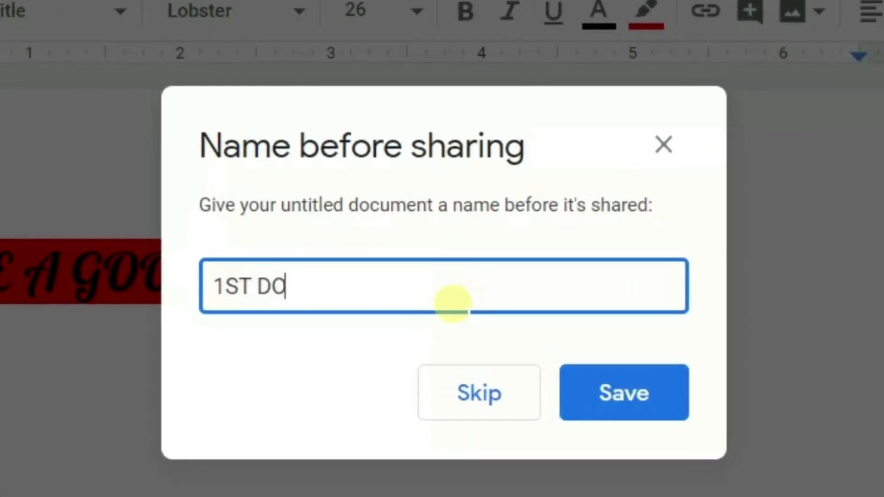
{"action": "left_click", "coordinate": [624, 392]}
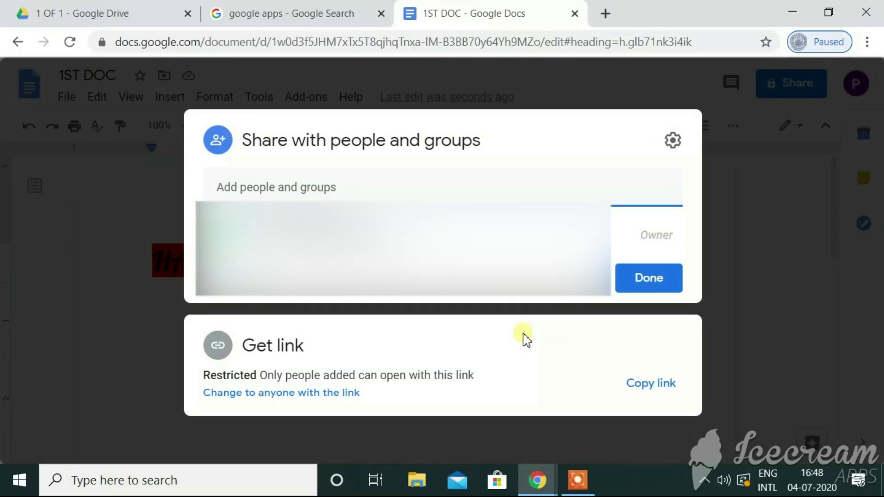
{"action": "left_click", "coordinate": [648, 278]}
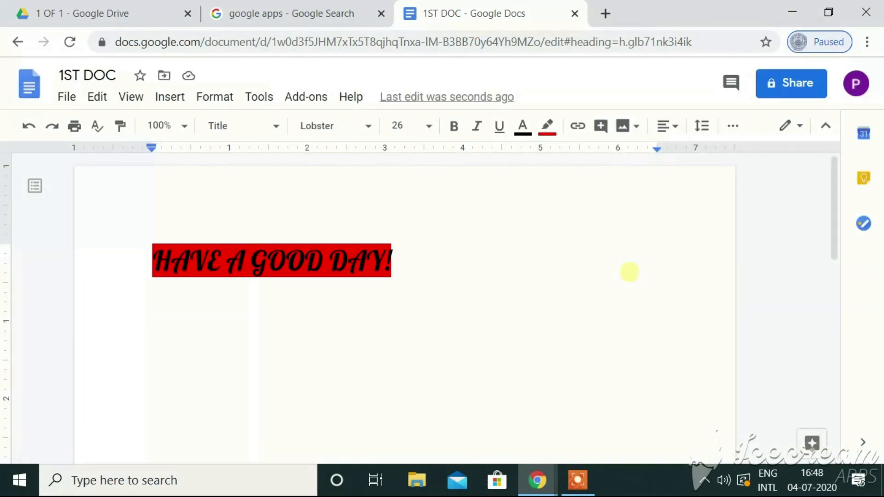
{"action": "mouse_move", "coordinate": [880, 82]}
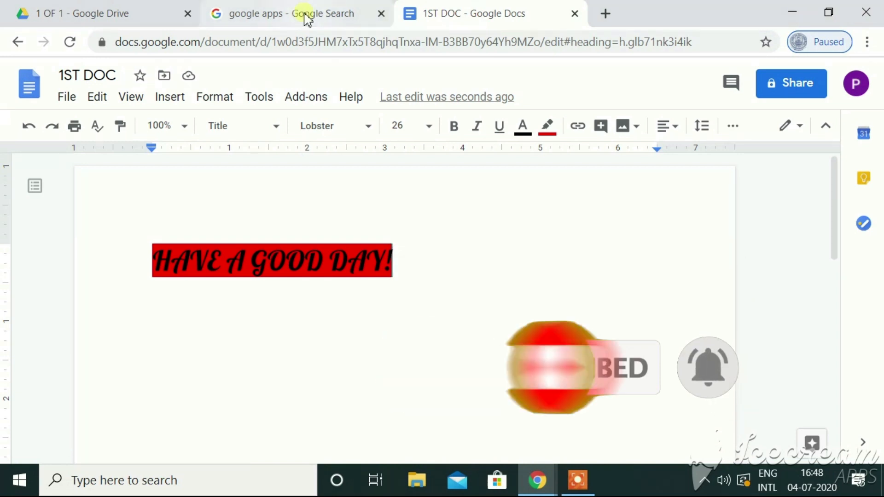
{"action": "left_click", "coordinate": [606, 13]}
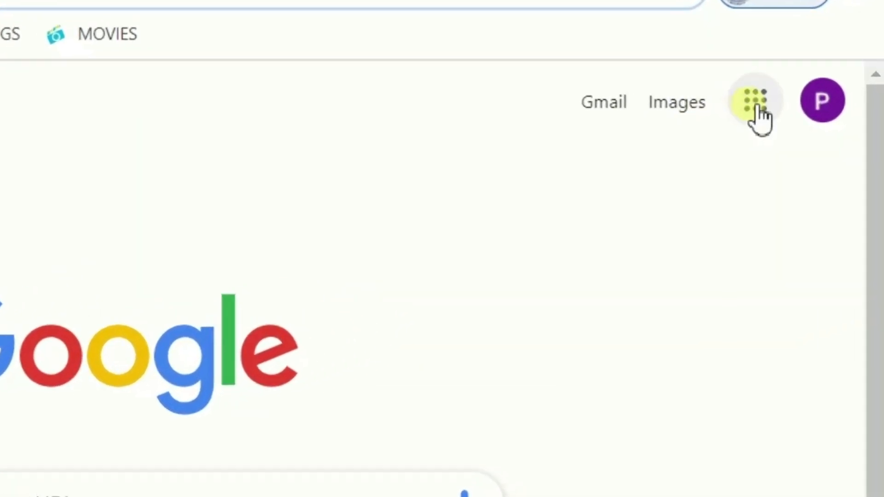
Open the Google apps grid from the Google homepage
{"action": "left_click", "coordinate": [755, 101]}
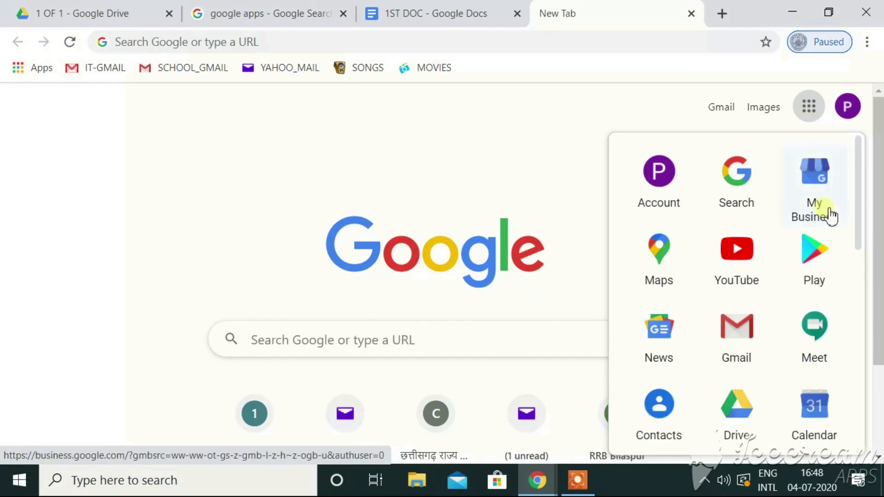
{"action": "mouse_move", "coordinate": [709, 123]}
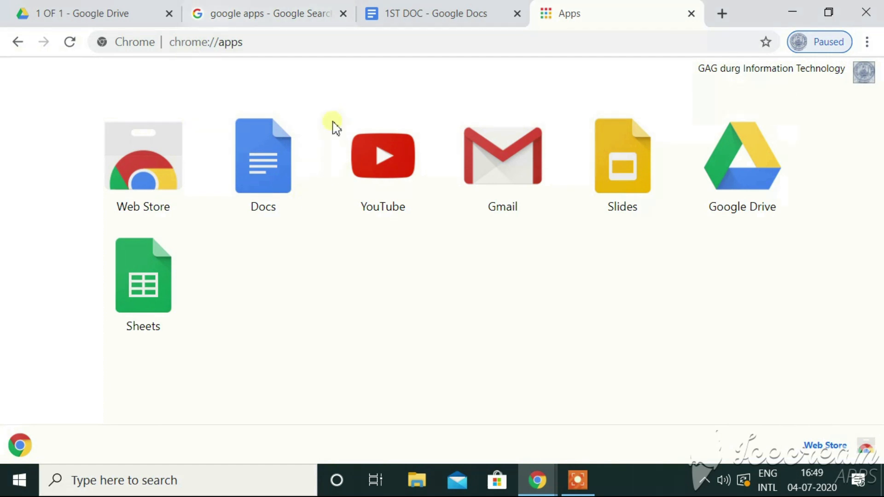
Open Google Sheets from the apps page
{"action": "left_click", "coordinate": [143, 276]}
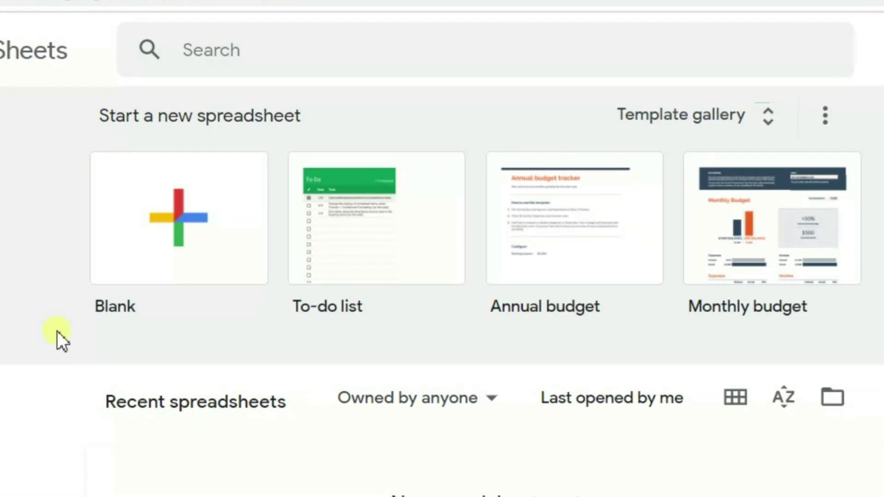
{"action": "mouse_move", "coordinate": [165, 251]}
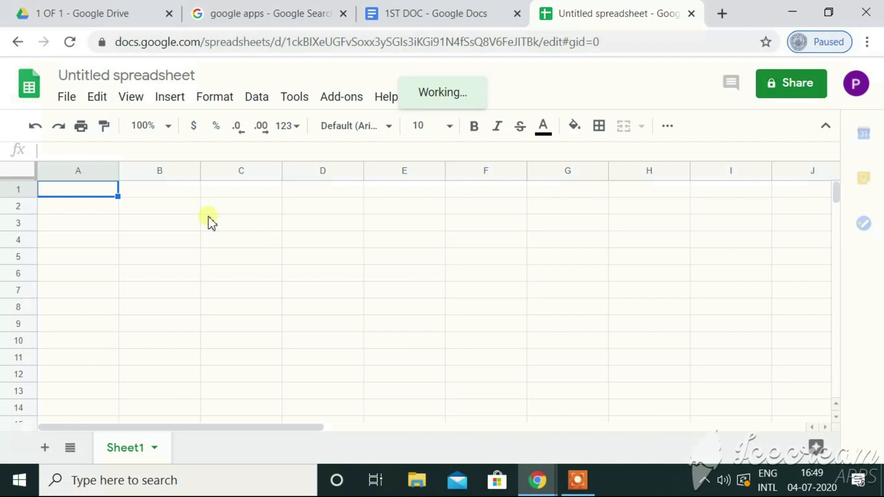
{"action": "mouse_move", "coordinate": [64, 110]}
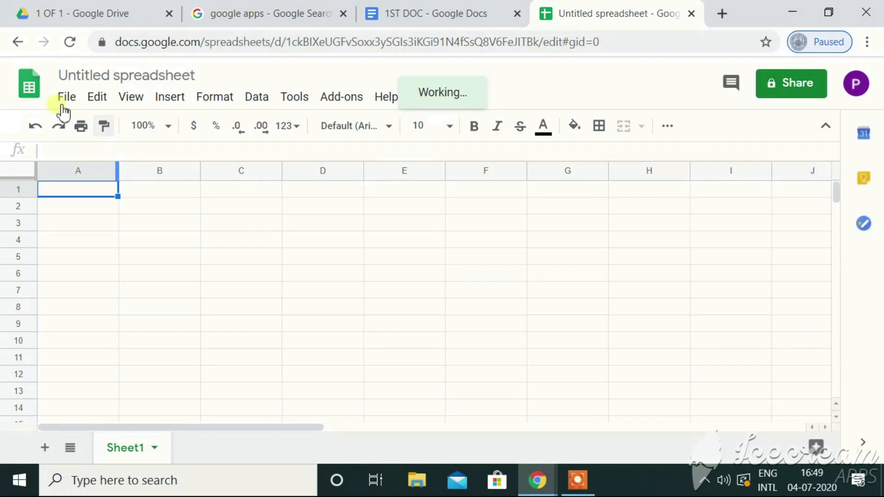
Enter ADDITION in C5, and 6565656 and 59595 in E5 and E6
{"action": "left_click", "coordinate": [97, 97]}
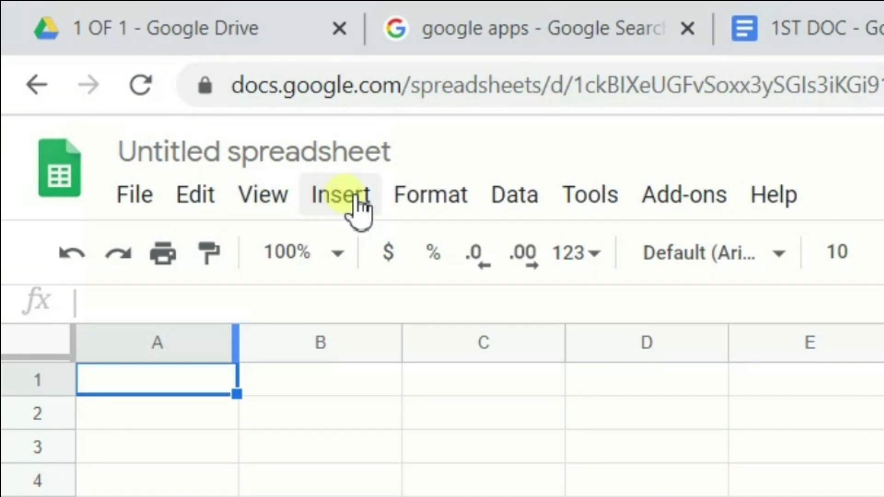
{"action": "left_click", "coordinate": [589, 194]}
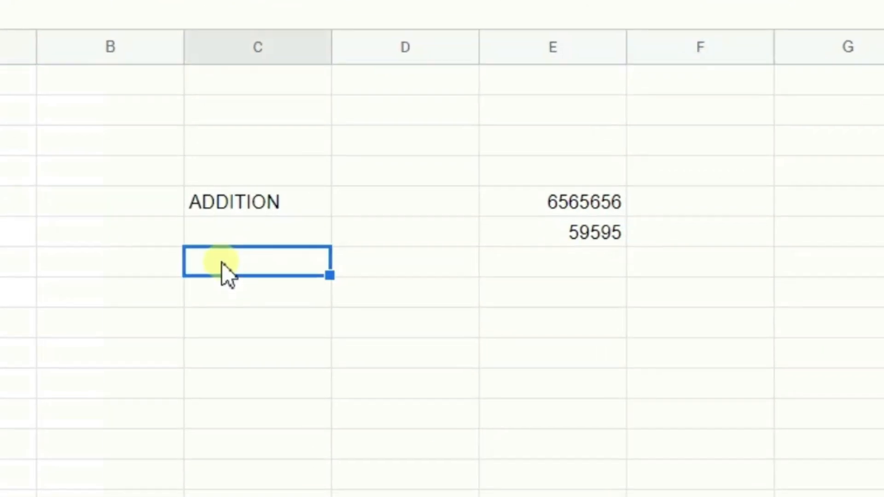
Type RESULT, merge it across C8:D8, and pick cells E7 and E5
{"action": "type", "text": "RESULT"}
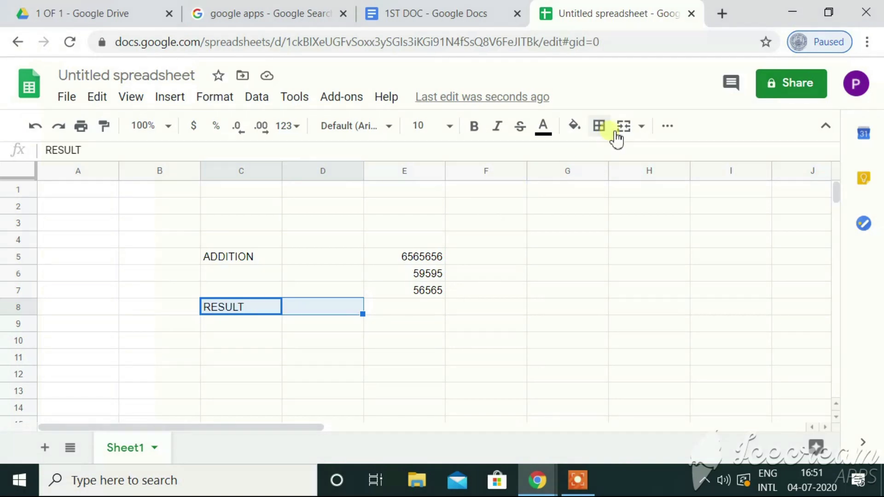
{"action": "left_click", "coordinate": [641, 125]}
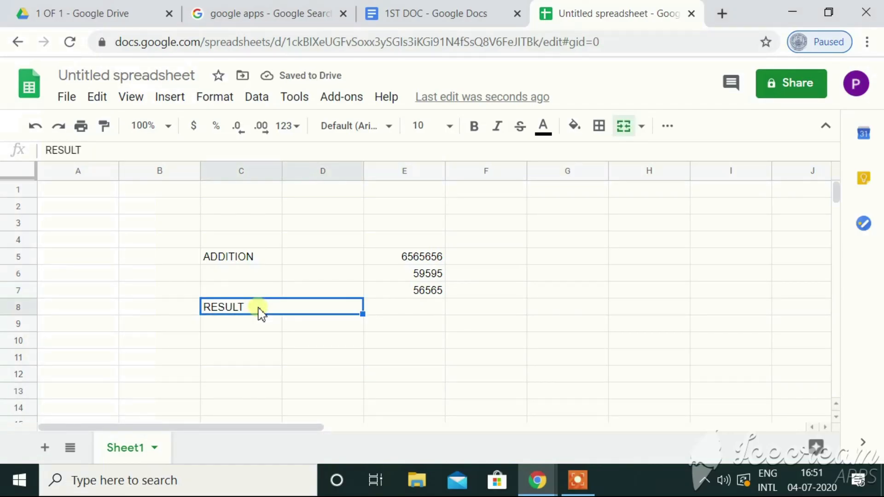
{"action": "left_click", "coordinate": [403, 290]}
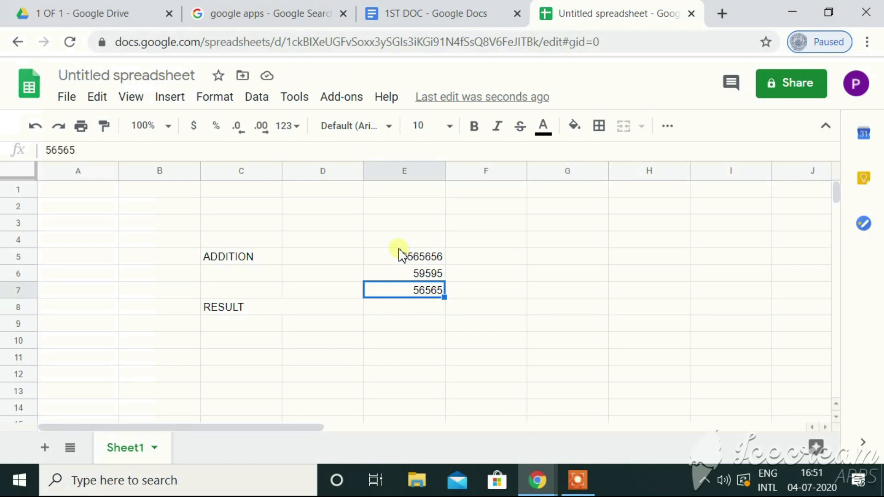
{"action": "left_click", "coordinate": [404, 256]}
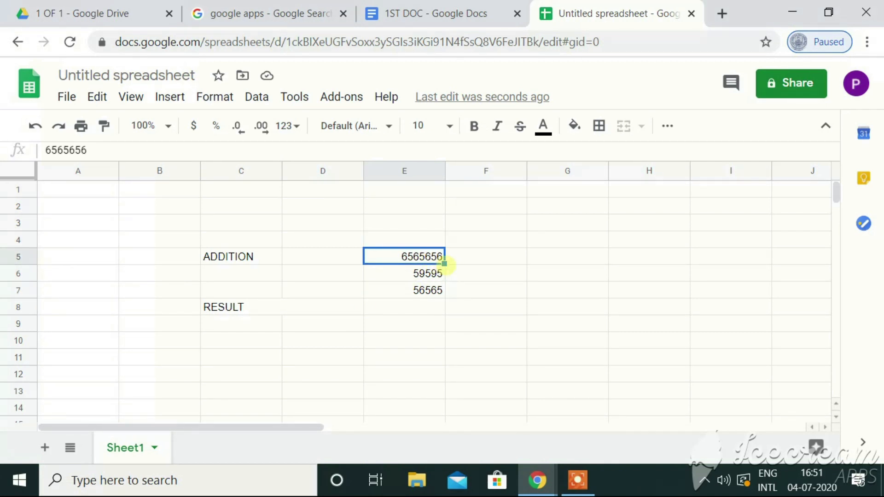
Enter =SUM(E5:E7) in cell E8 to total 6681816
{"action": "left_click", "coordinate": [404, 307]}
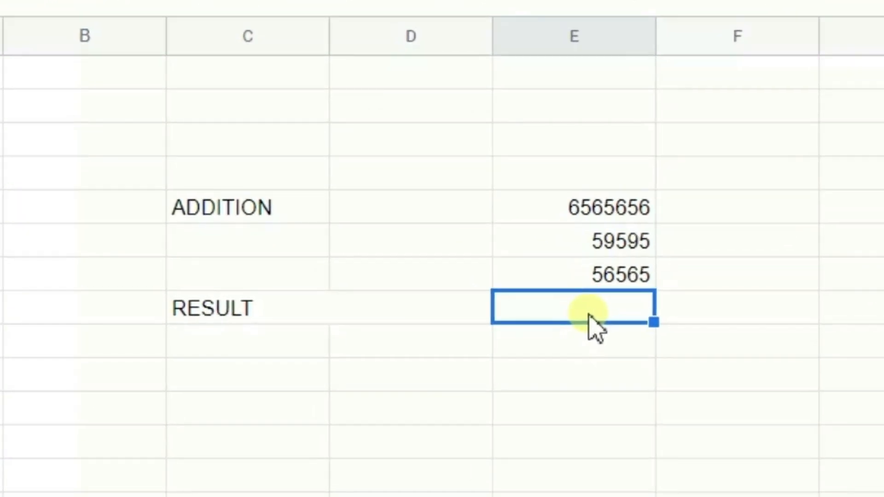
{"action": "type", "text": "=SUM(E5:E7"}
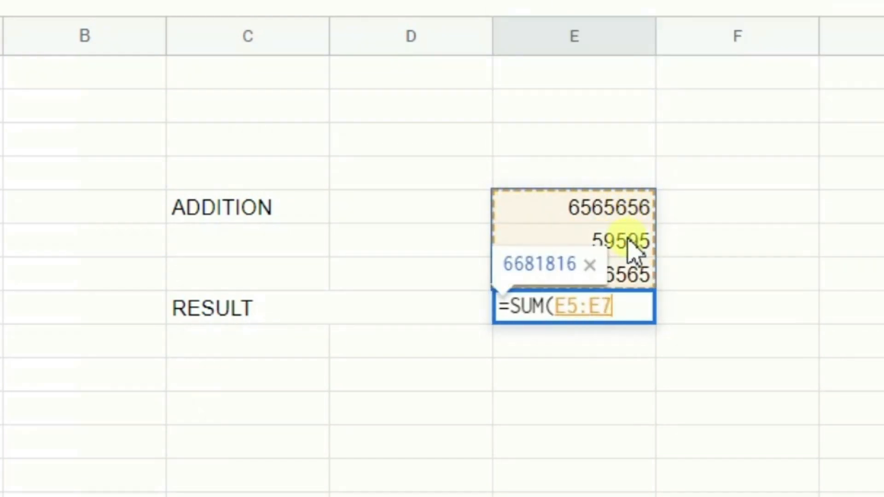
{"action": "key", "text": "Return"}
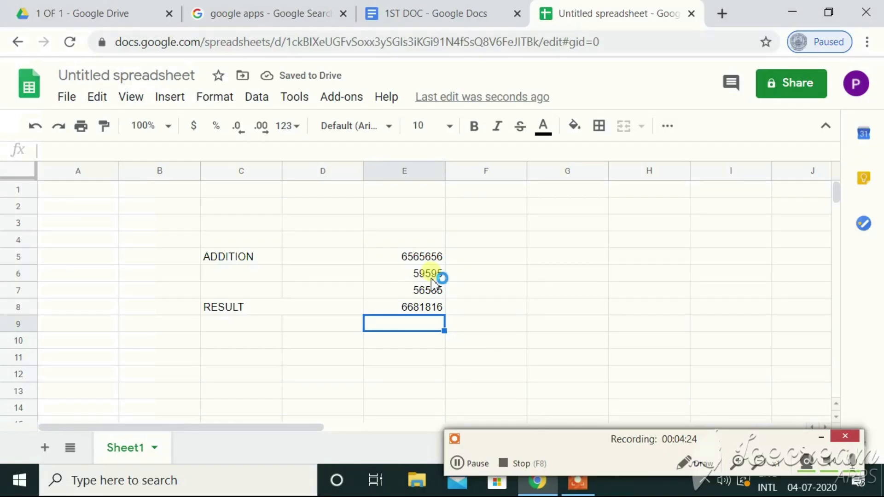
{"action": "mouse_move", "coordinate": [237, 123]}
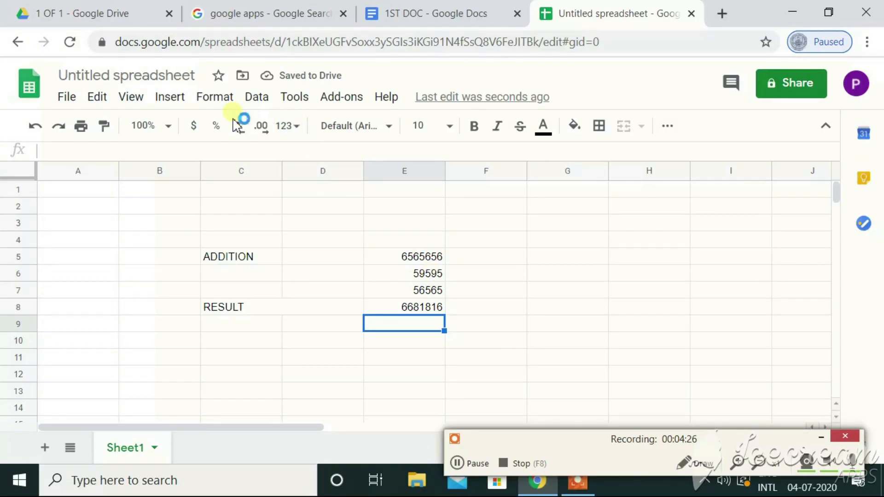
View and then dismiss the Data menu's sorting and filtering options
{"action": "left_click", "coordinate": [214, 96]}
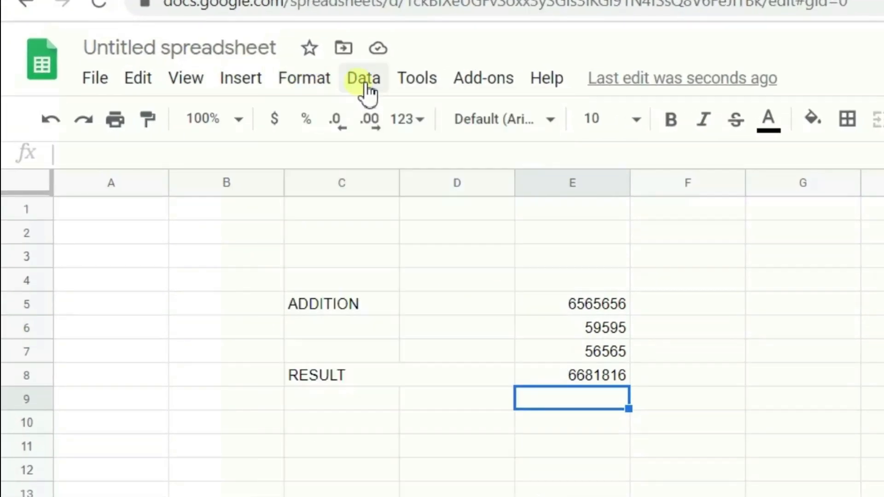
{"action": "left_click", "coordinate": [363, 78]}
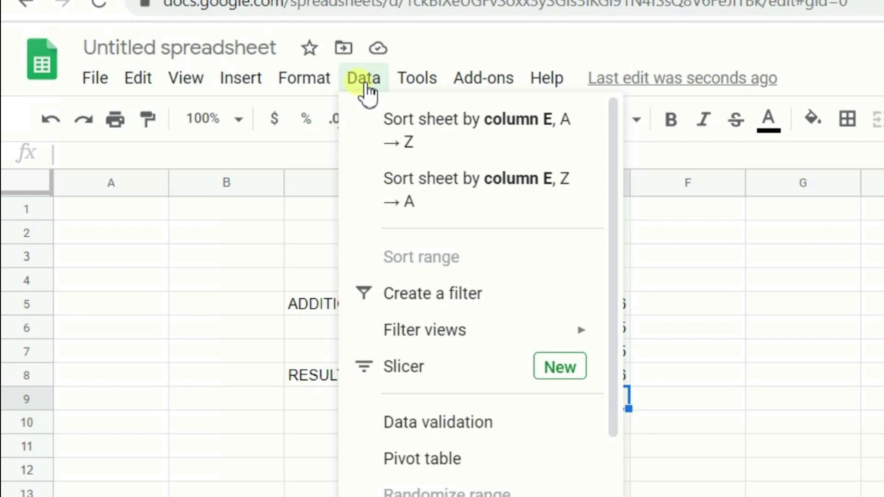
{"action": "left_click", "coordinate": [304, 77]}
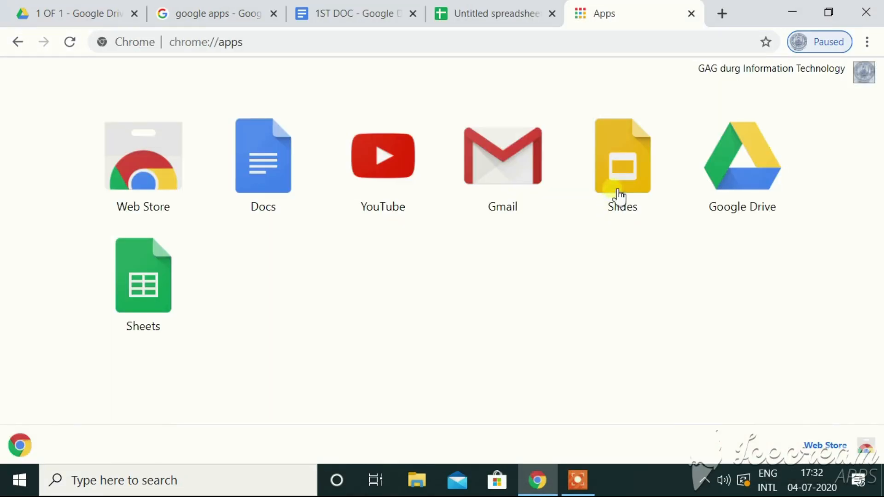
Open Slides from the apps page and create a Blank presentation
{"action": "left_click", "coordinate": [623, 156]}
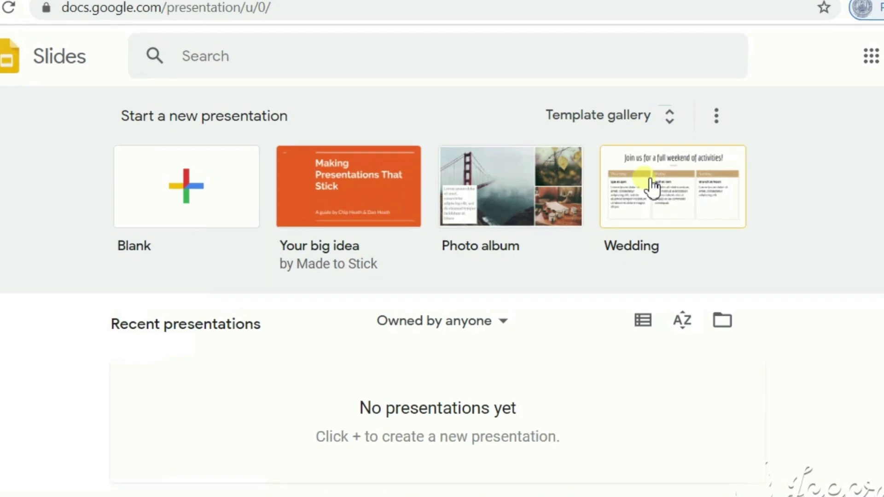
{"action": "scroll", "scroll_direction": "down", "scroll_amount": 3}
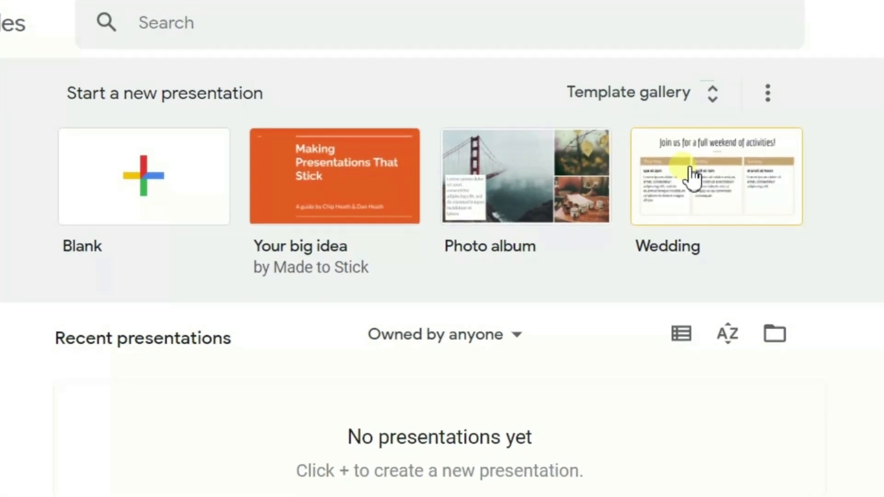
{"action": "mouse_move", "coordinate": [226, 175]}
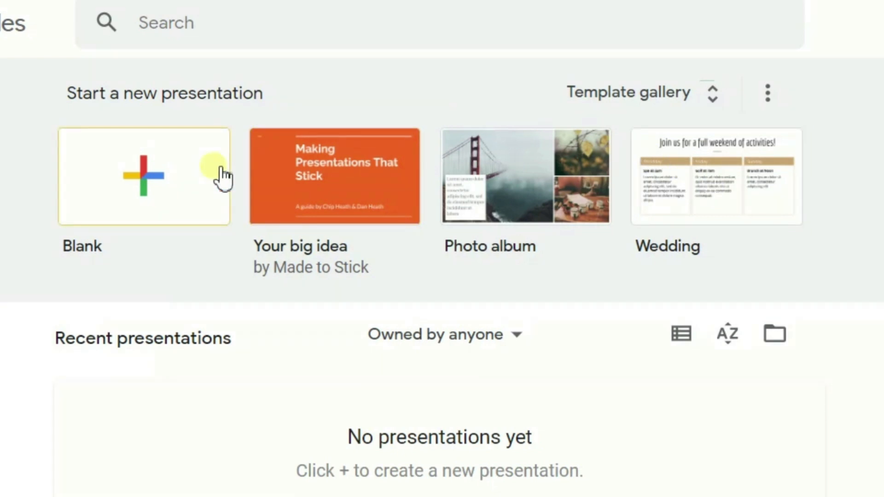
{"action": "left_click", "coordinate": [144, 175]}
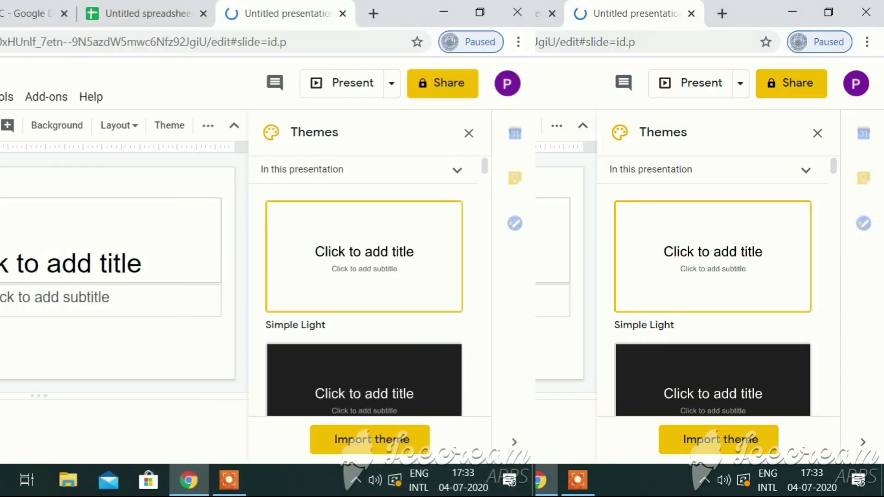
Select the first slide, then switch to the 'google apps - Google Search' browser tab
{"action": "left_click", "coordinate": [469, 133]}
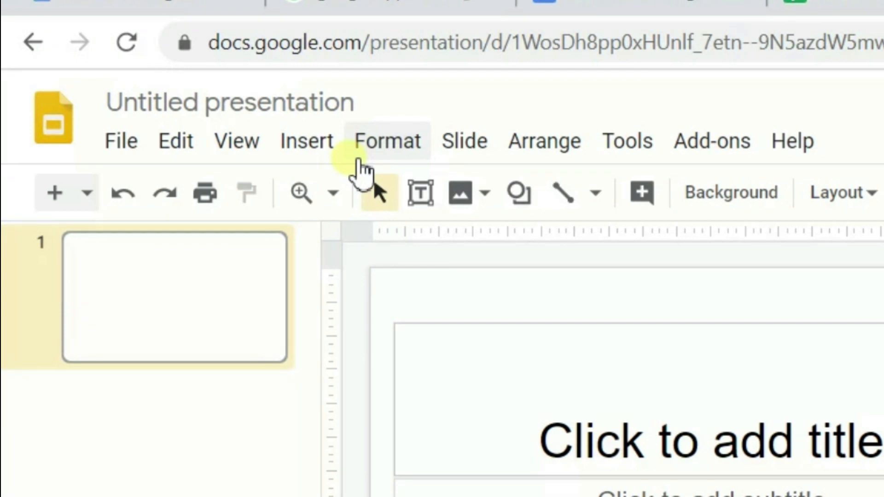
{"action": "mouse_move", "coordinate": [274, 270]}
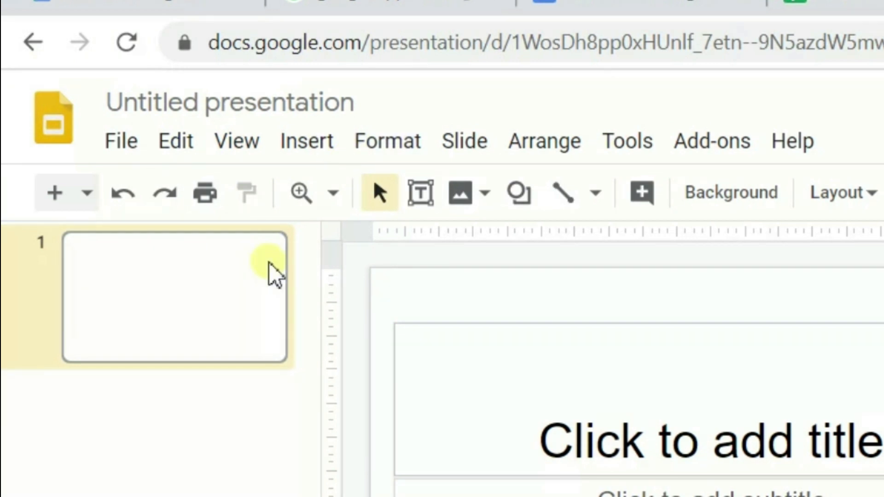
{"action": "left_click", "coordinate": [517, 125]}
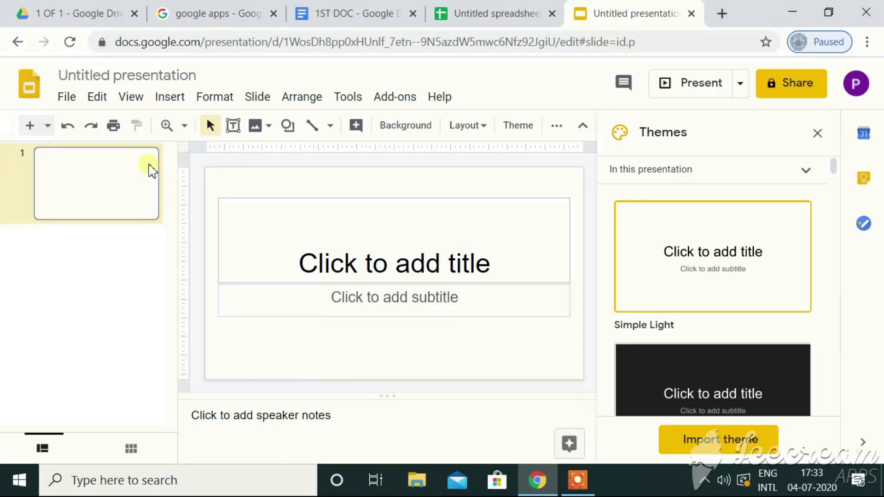
{"action": "mouse_move", "coordinate": [220, 20]}
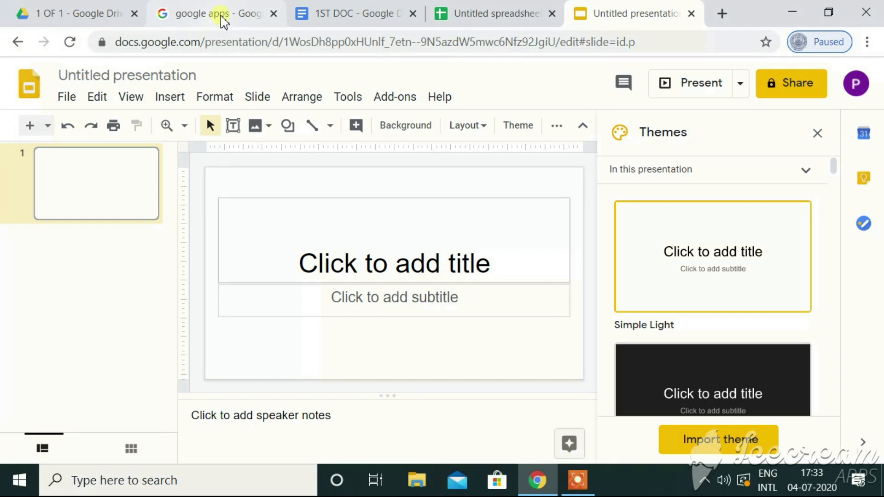
{"action": "left_click", "coordinate": [214, 14]}
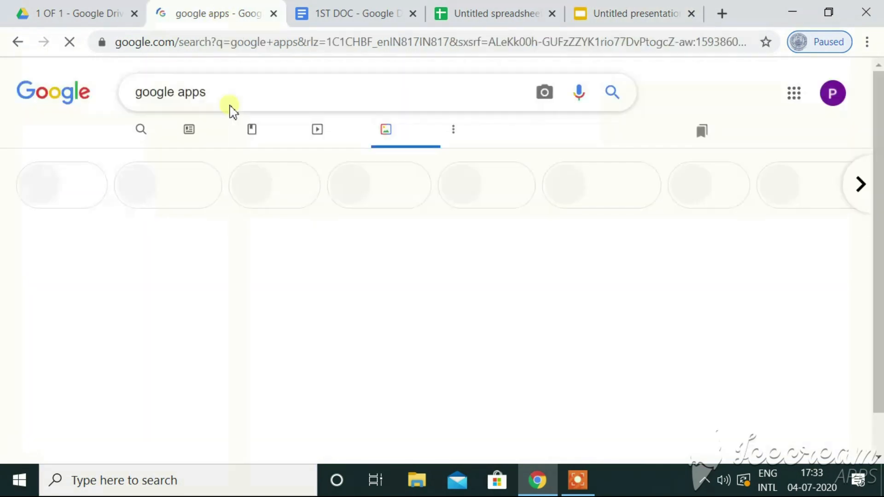